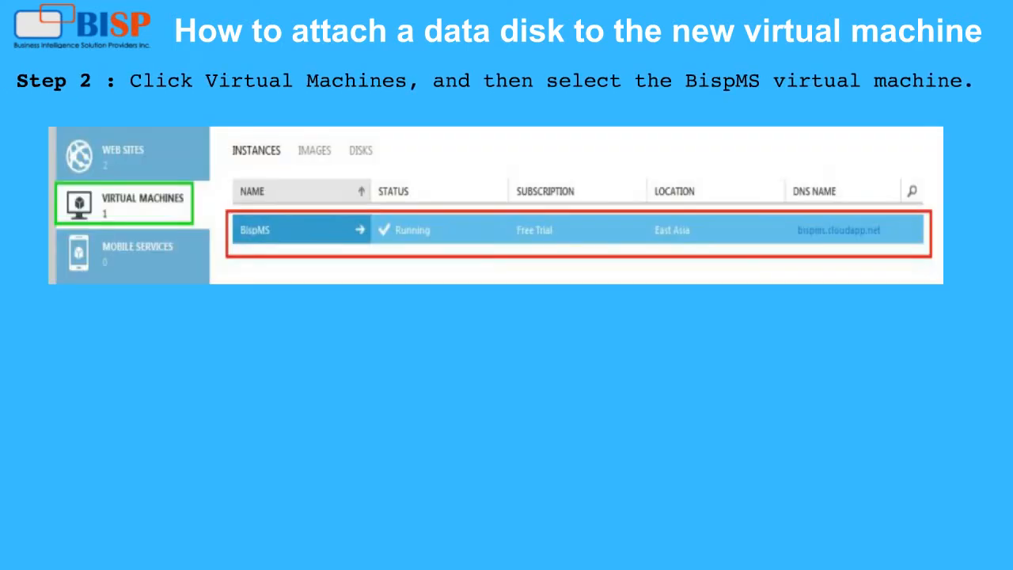
{"action": "mouse_move", "coordinate": [313, 187]}
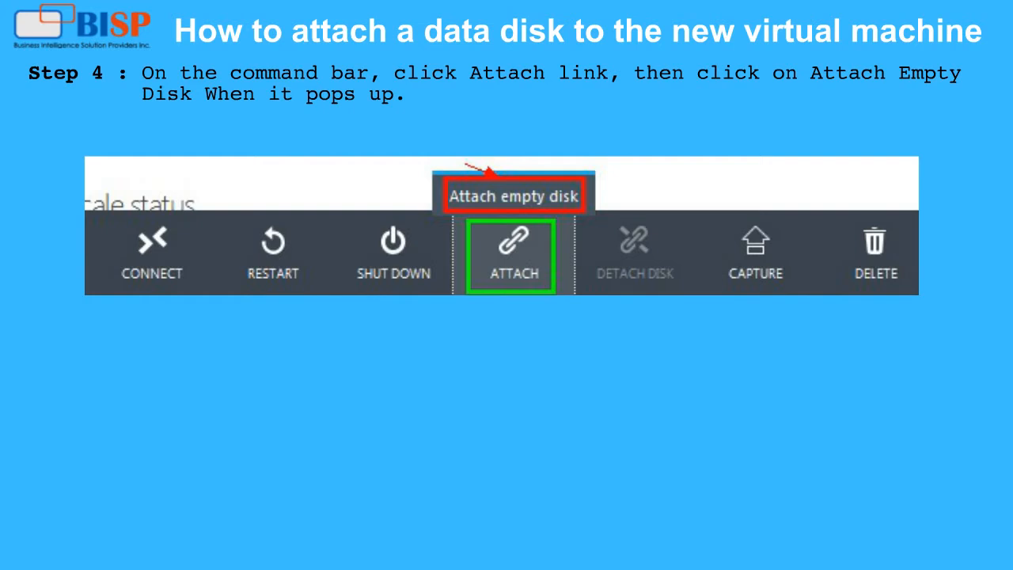
Attach a new empty 1 GB data disk to the BispMS virtual machine
{"action": "left_click", "coordinate": [513, 196]}
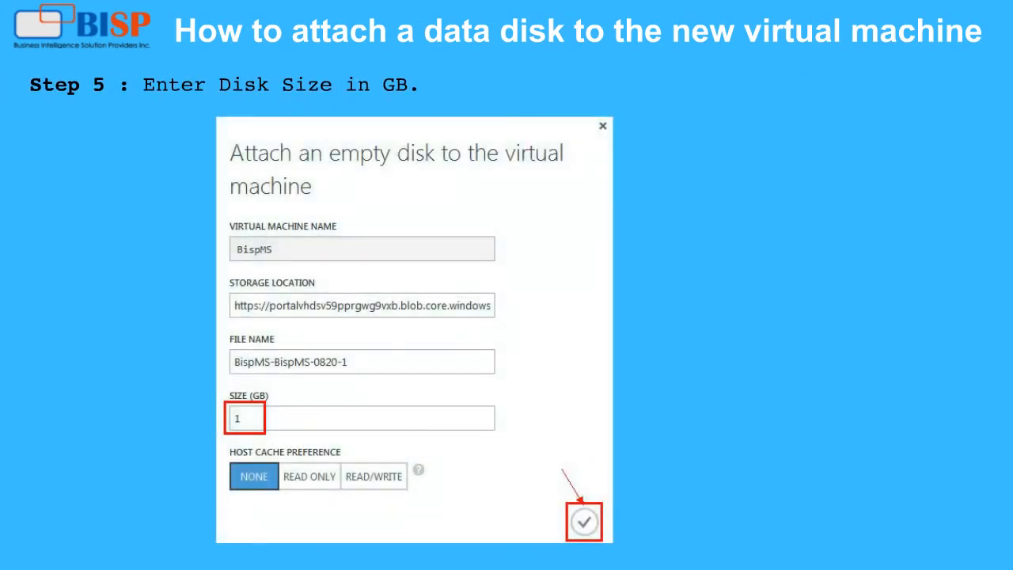
{"action": "left_click", "coordinate": [584, 522]}
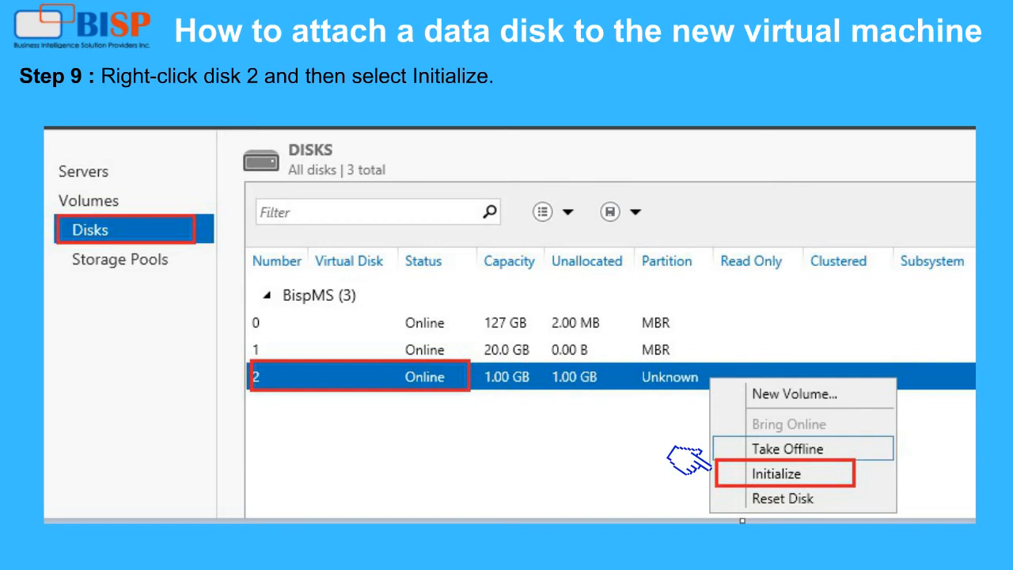
{"action": "mouse_move", "coordinate": [689, 462]}
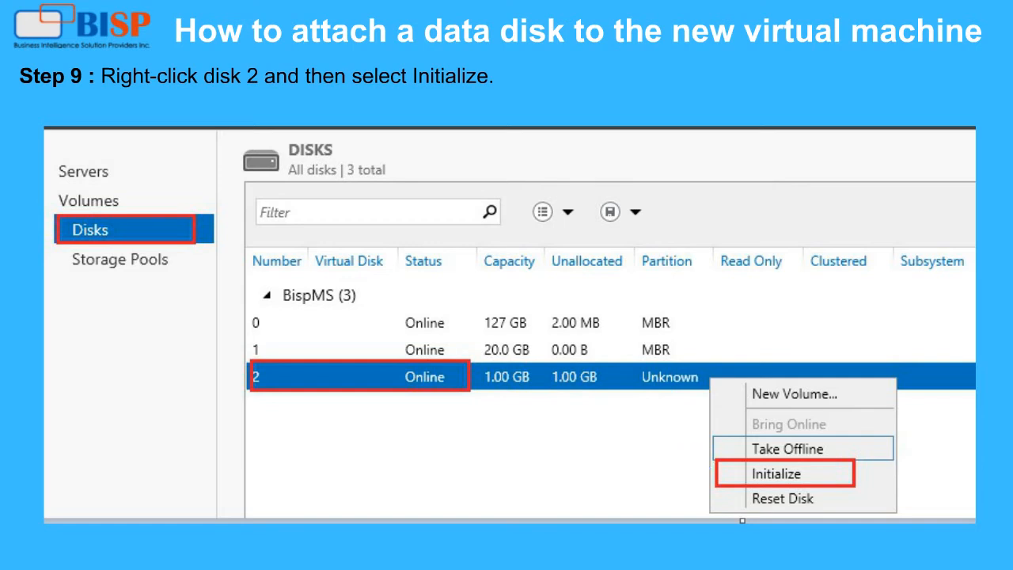
Initialize disk 2 as GPT, confirming the erase warning
{"action": "left_click", "coordinate": [776, 473]}
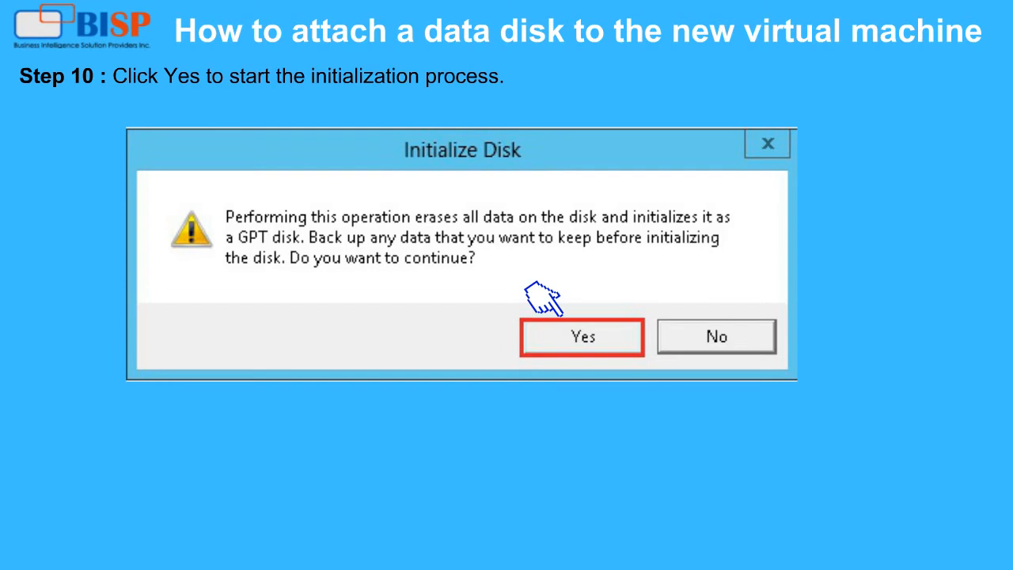
{"action": "mouse_move", "coordinate": [541, 309]}
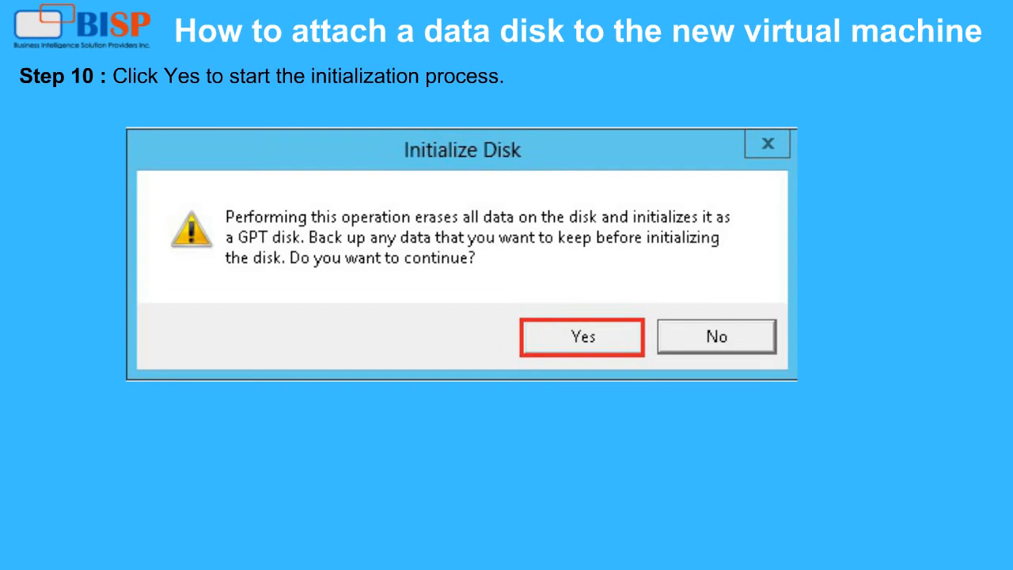
{"action": "left_click", "coordinate": [583, 336]}
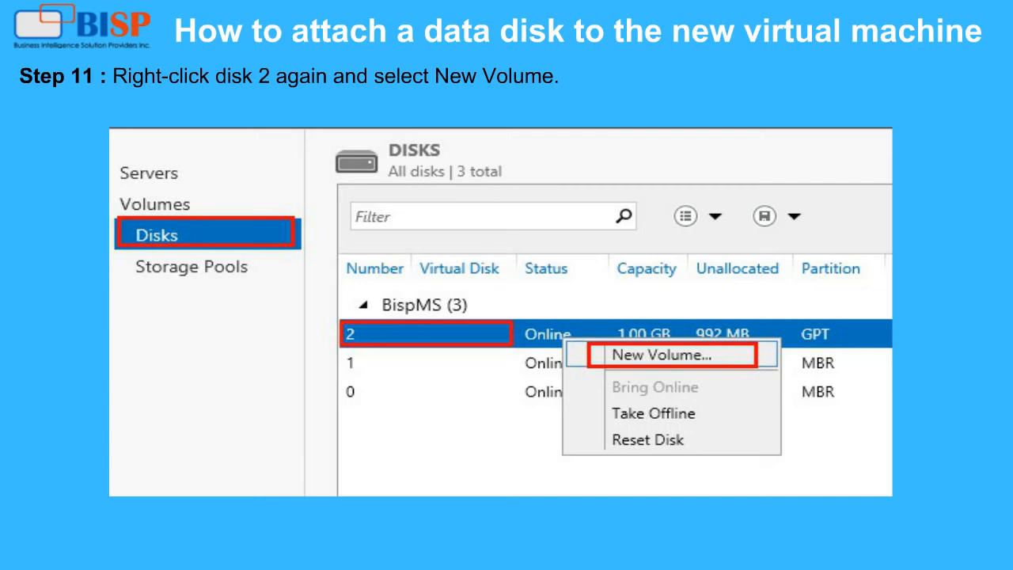
{"action": "mouse_move", "coordinate": [589, 320]}
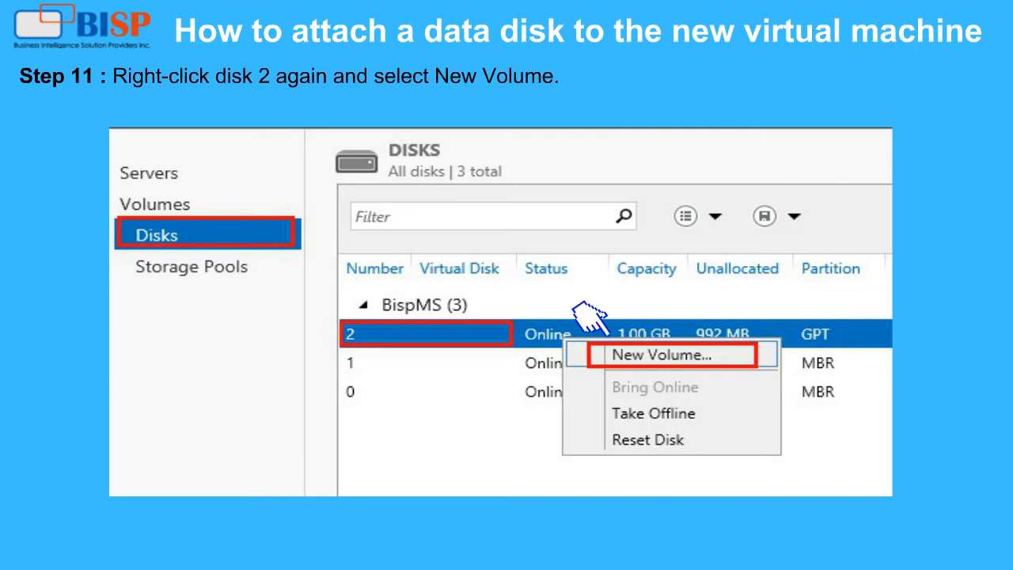
Start the New Volume Wizard on disk 2
{"action": "left_click", "coordinate": [662, 354]}
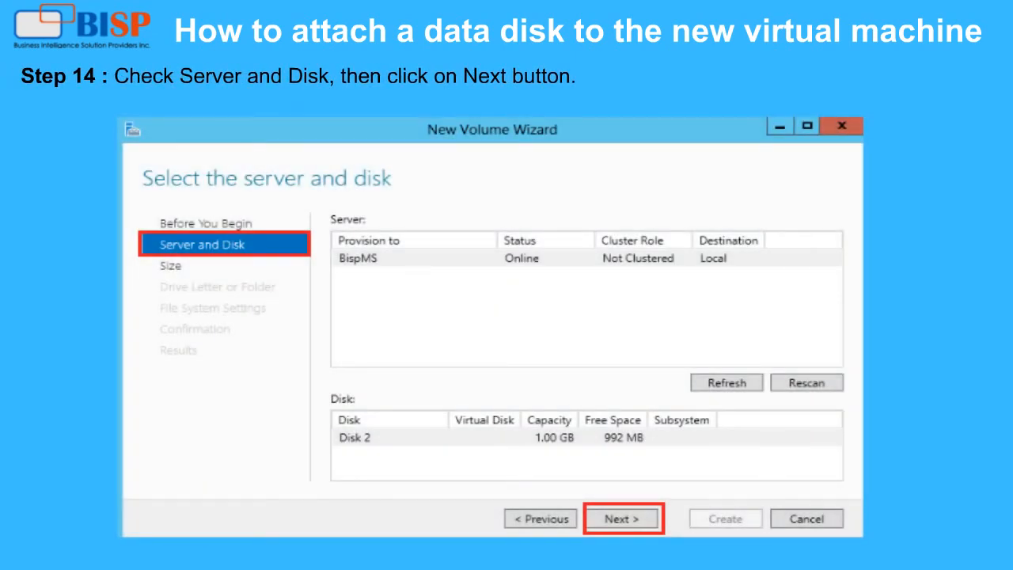
Accept Disk 2 on BispMS, 992 MB size, drive letter F, NTFS with label New Volume
{"action": "left_click", "coordinate": [622, 519]}
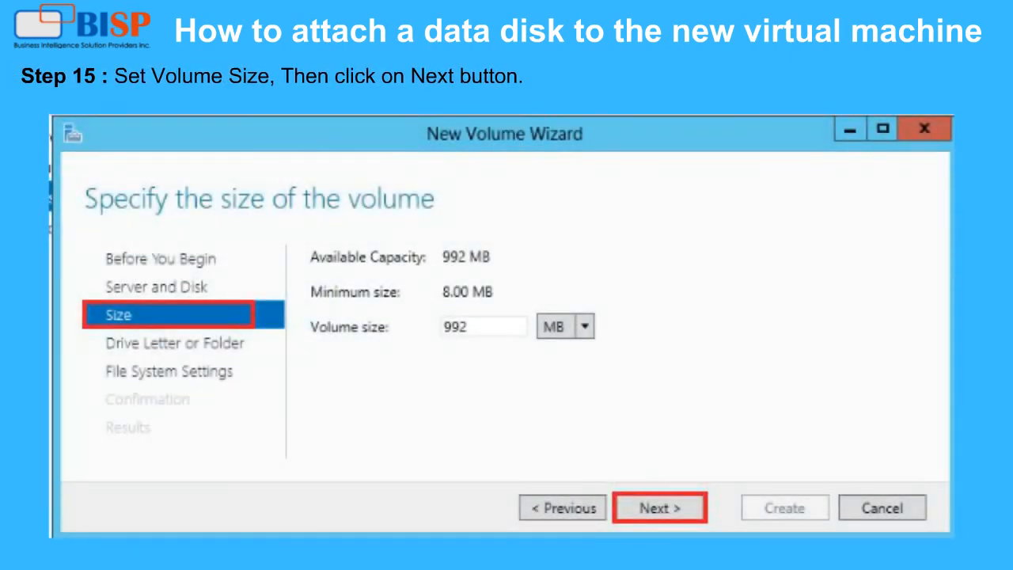
{"action": "left_click", "coordinate": [659, 507]}
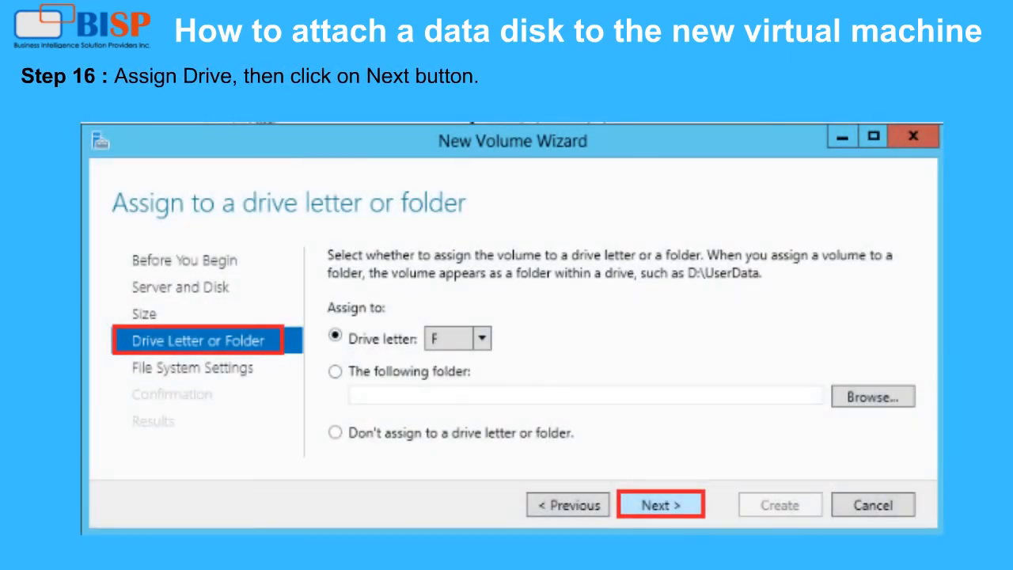
{"action": "left_click", "coordinate": [660, 504]}
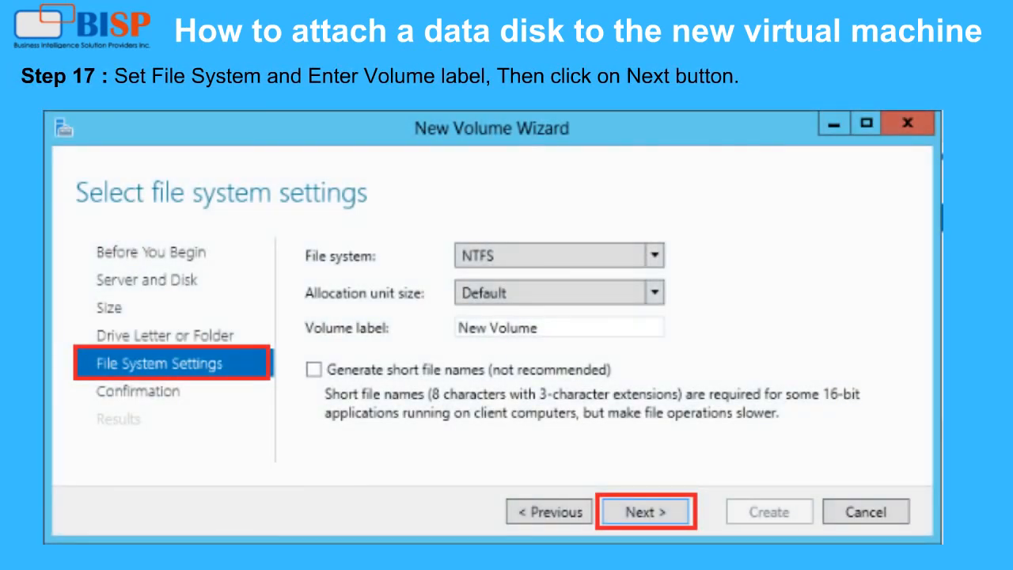
{"action": "left_click", "coordinate": [644, 511]}
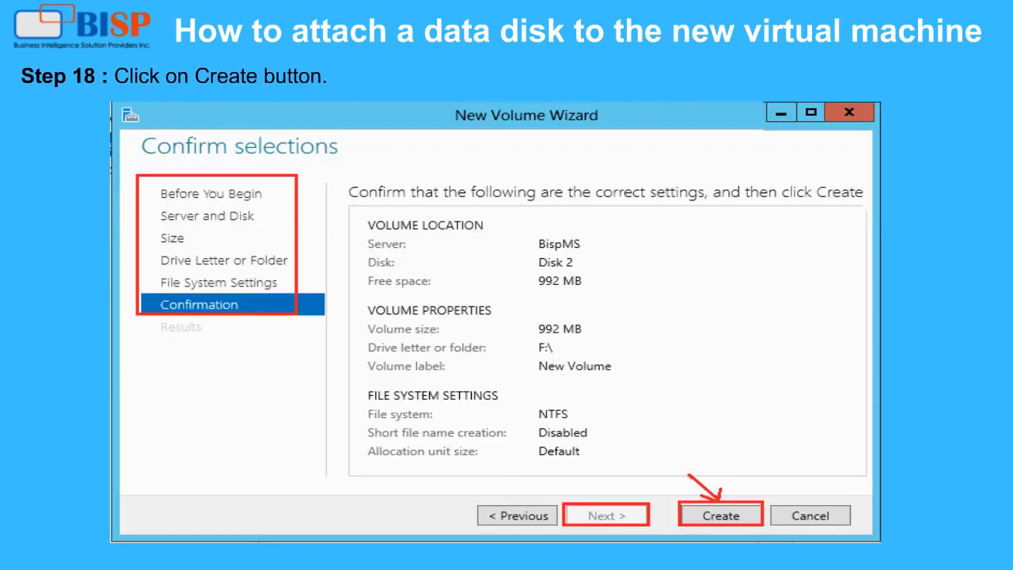